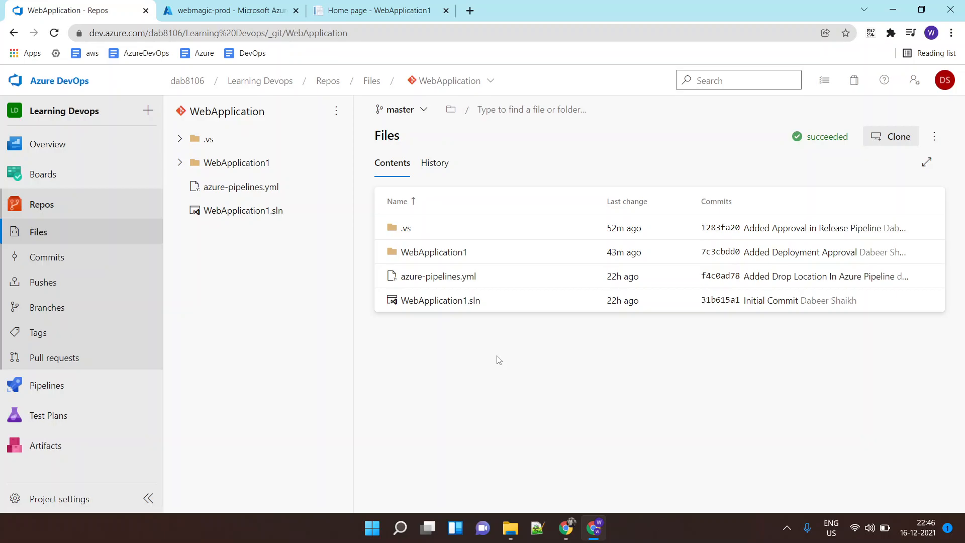
mouse_move(239, 297)
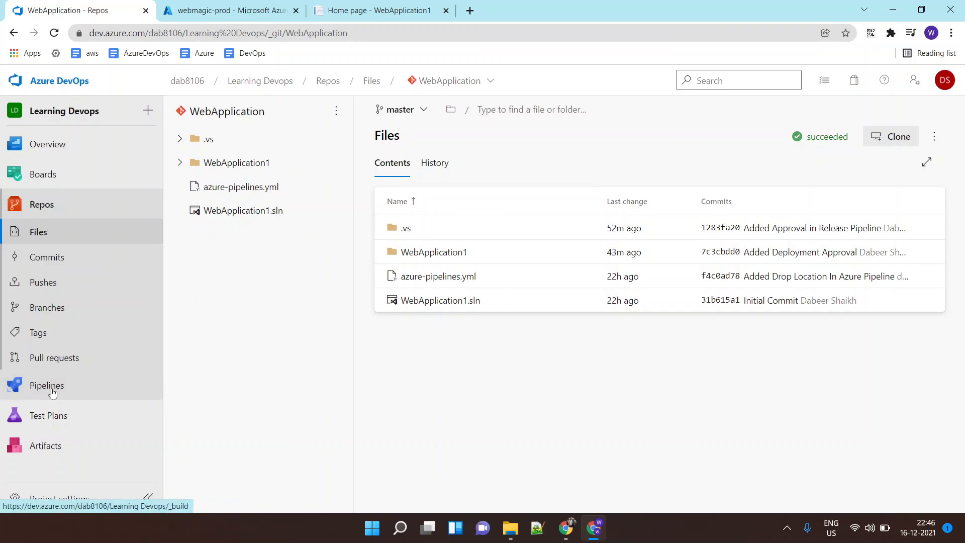
Step: Navigate via Pipelines to the WebApplication-Deployment release list
left_click(48, 385)
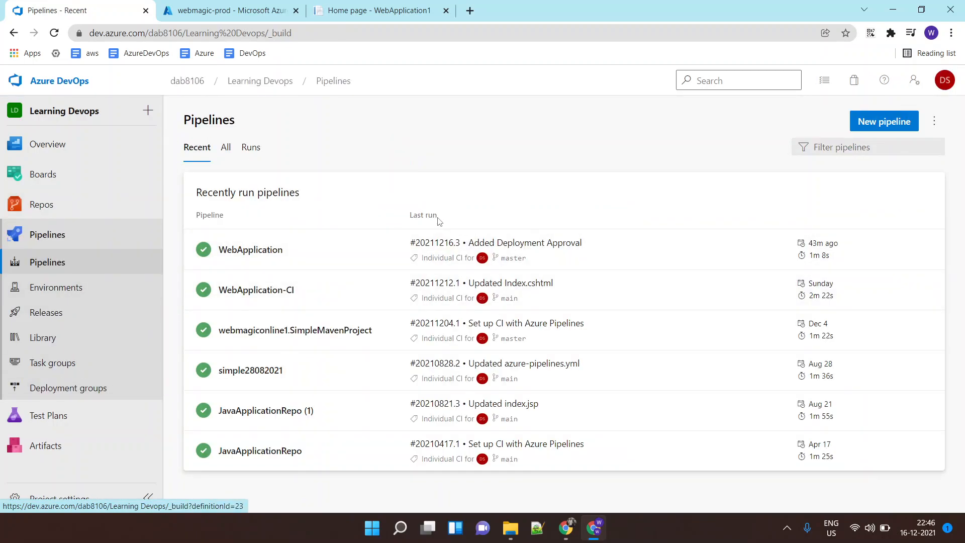
mouse_move(111, 339)
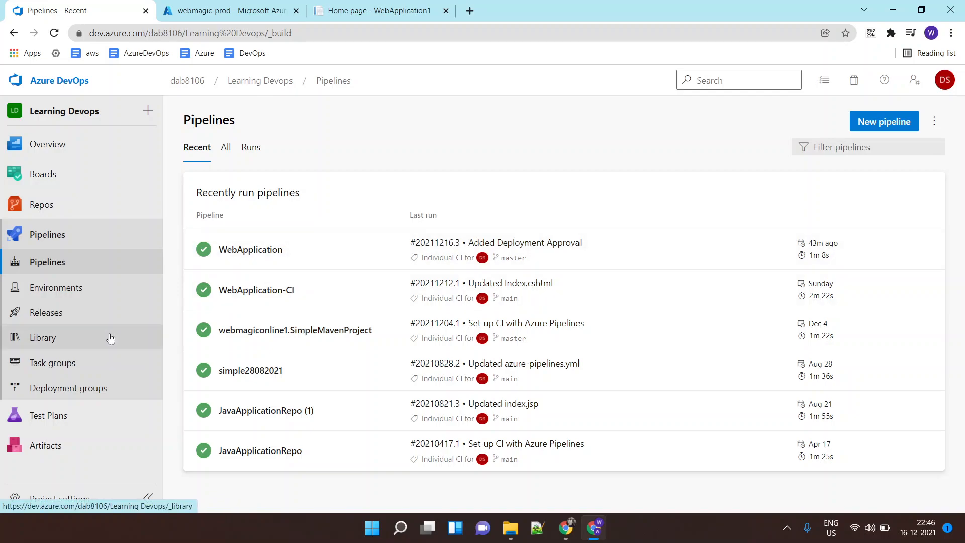
left_click(46, 312)
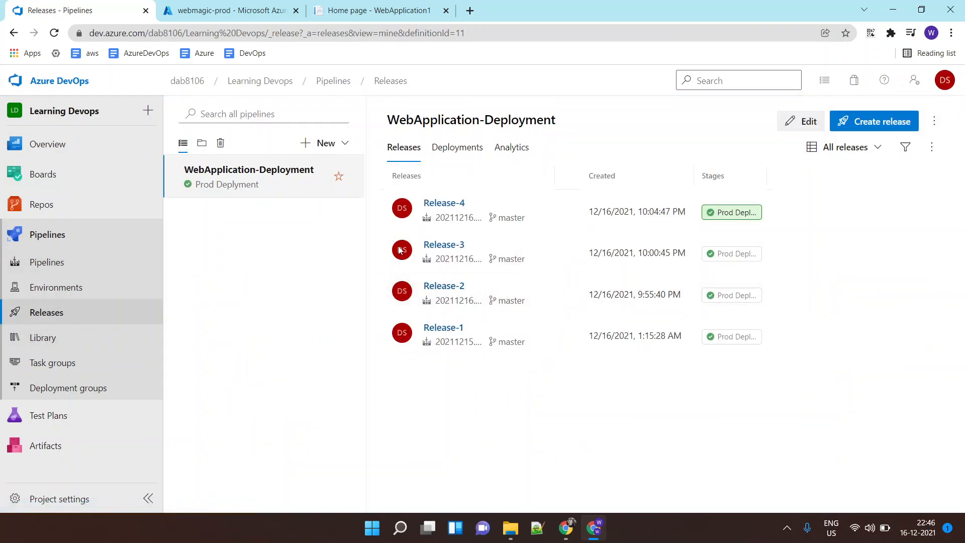
mouse_move(239, 295)
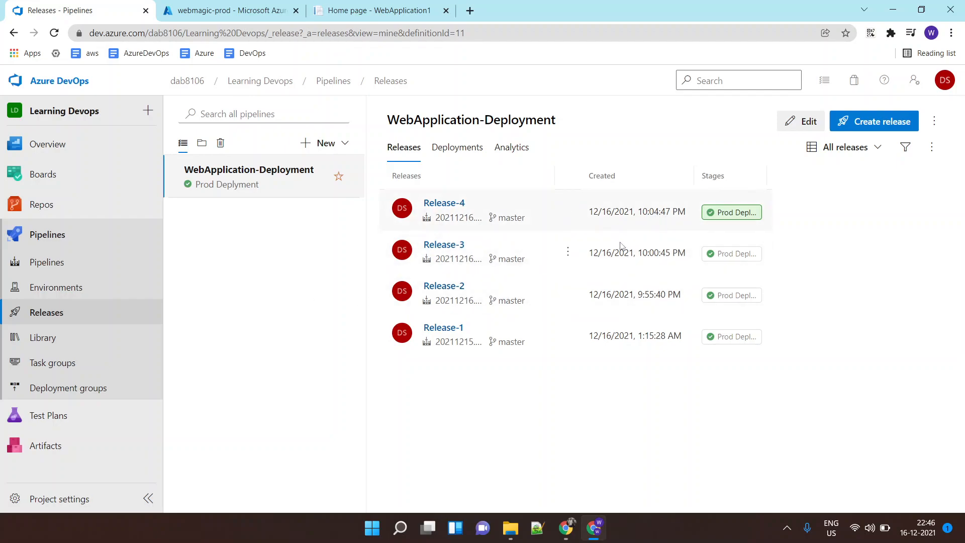
left_click(228, 10)
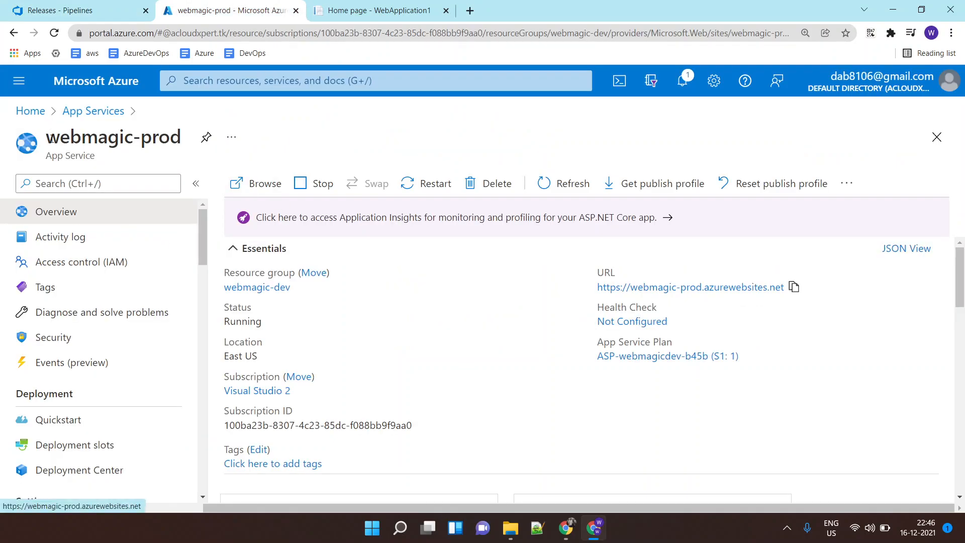
double_click(113, 136)
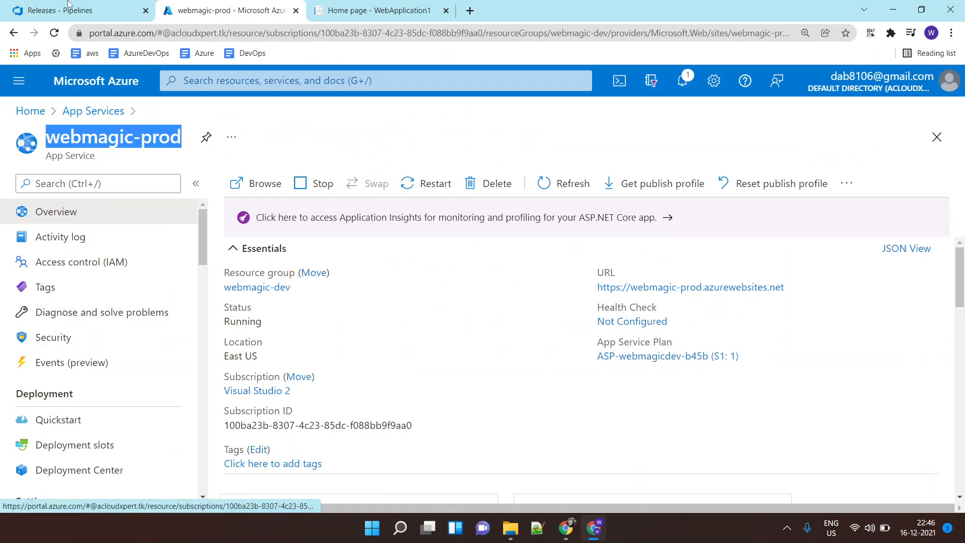
left_click(69, 10)
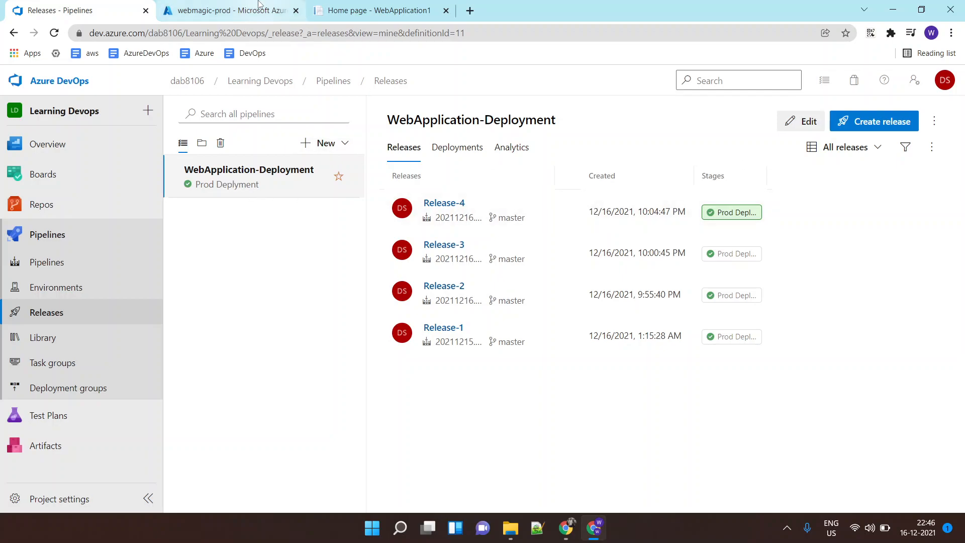
left_click(228, 11)
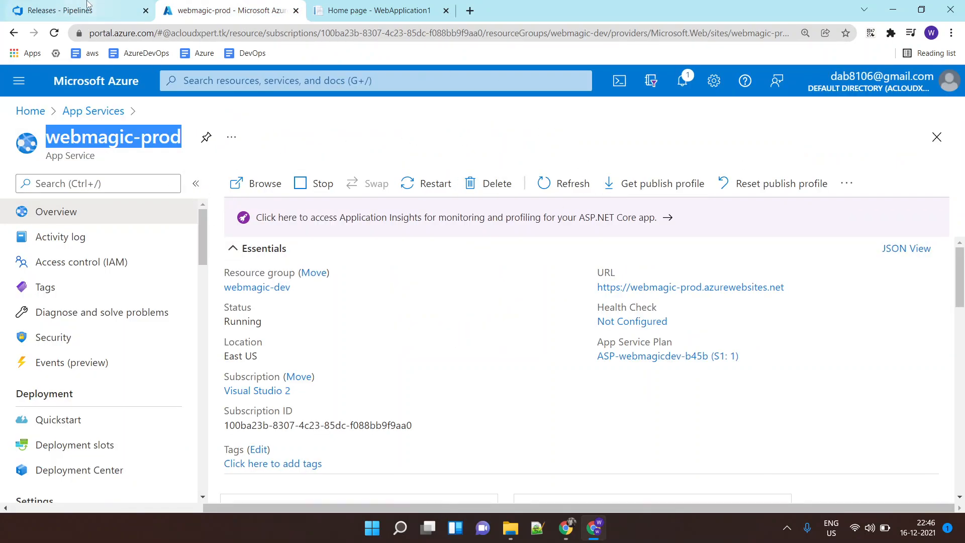
left_click(55, 10)
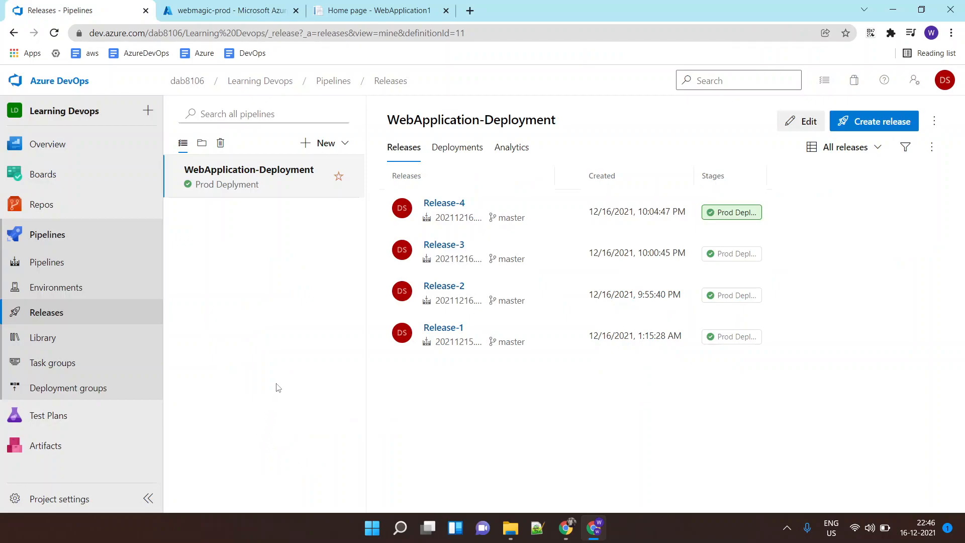
mouse_move(808, 121)
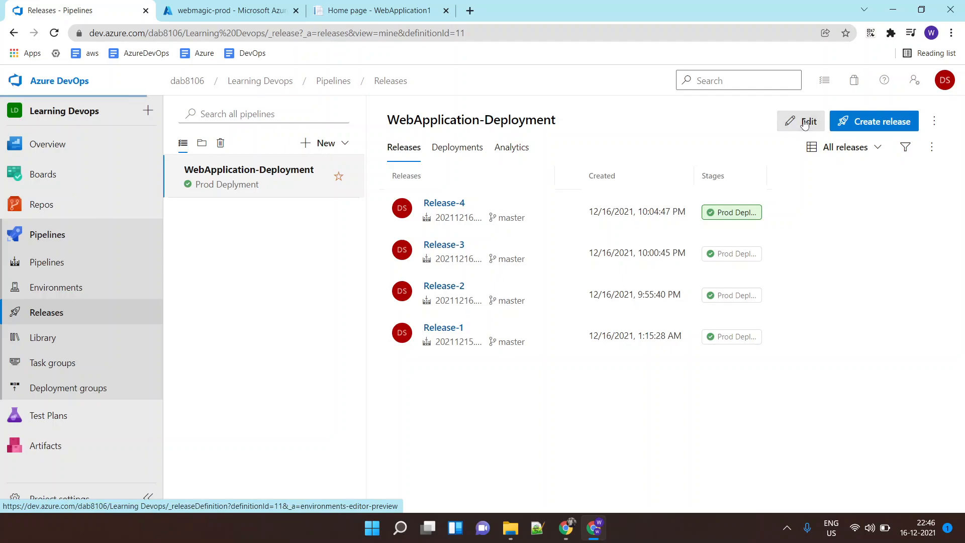
Step: Enable pre-deployment approvals on Prod Deplyment with the suggested 'da' user as approver and save
left_click(803, 122)
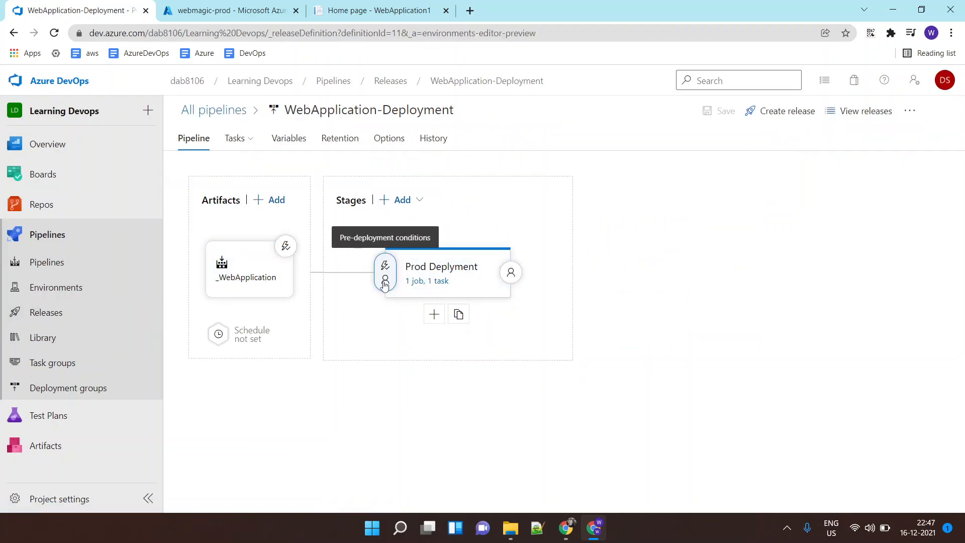
left_click(385, 281)
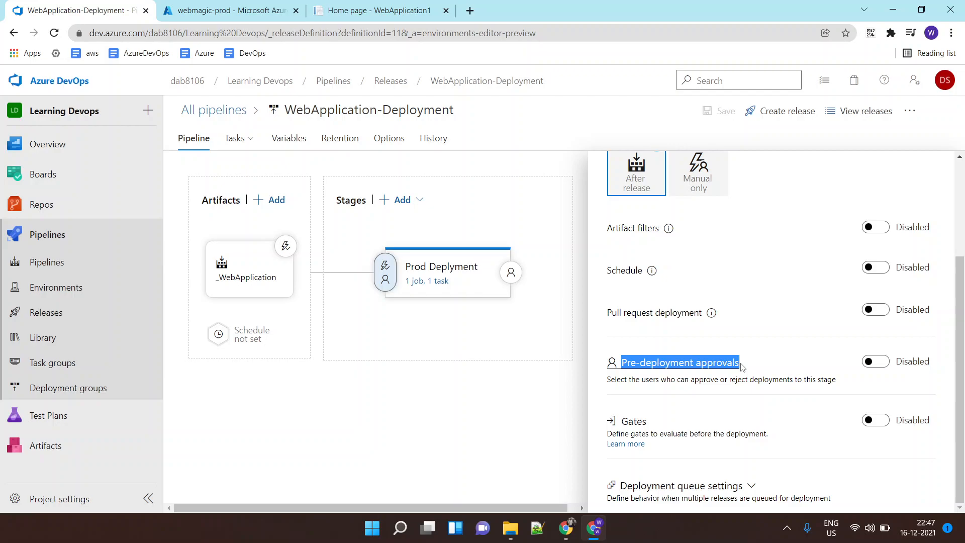
left_click(874, 361)
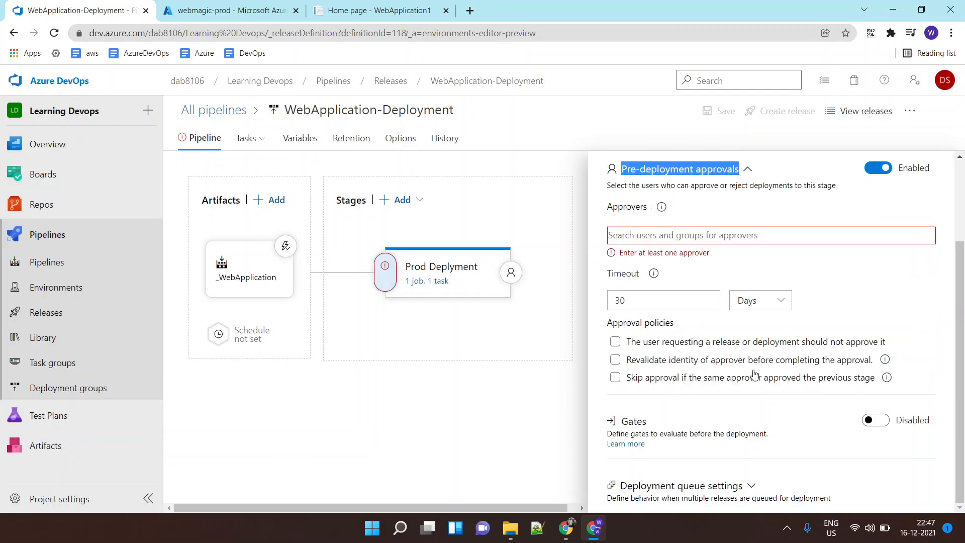
type("da")
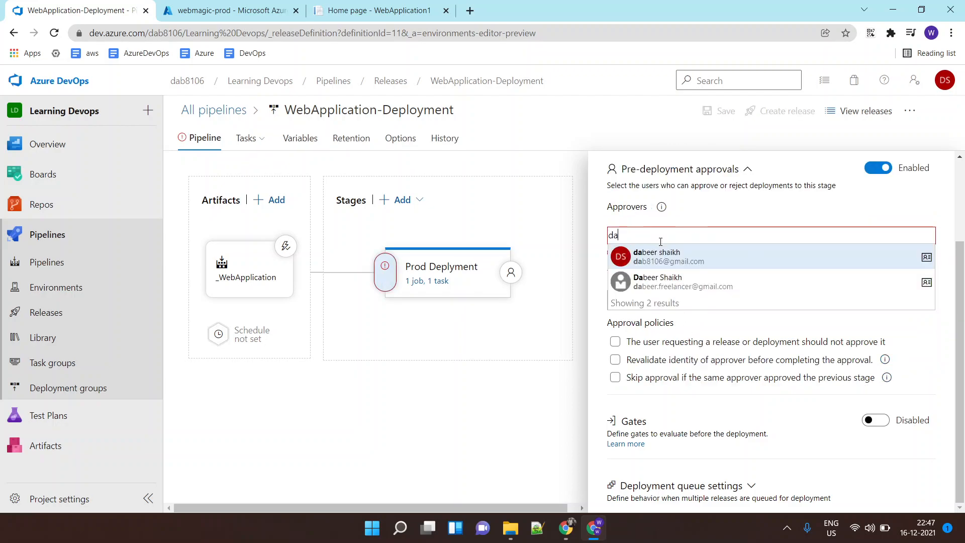
left_click(670, 256)
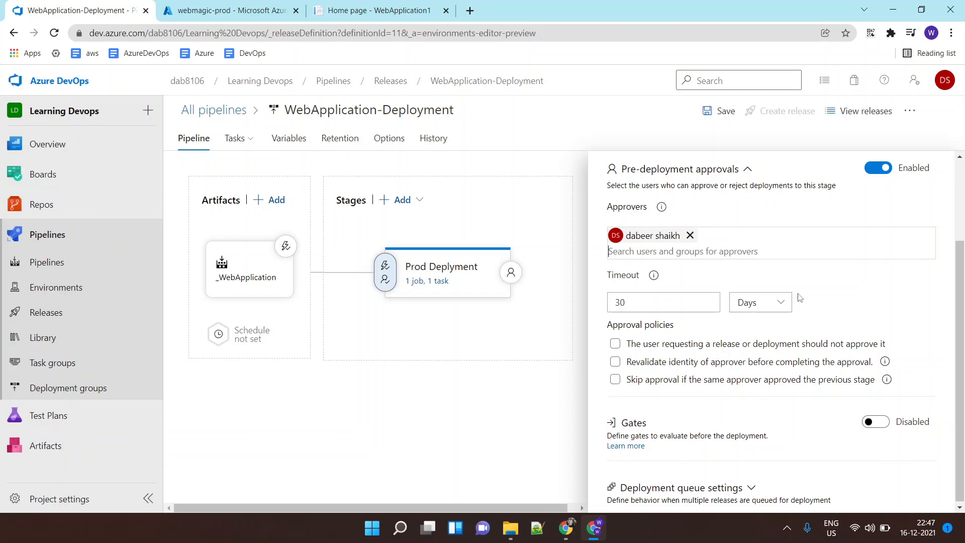
mouse_move(607, 271)
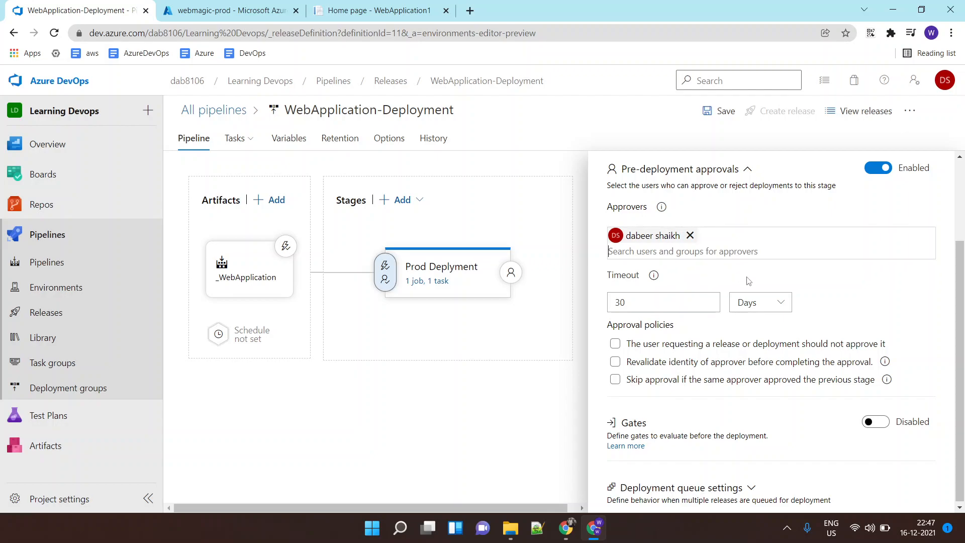
mouse_move(747, 329)
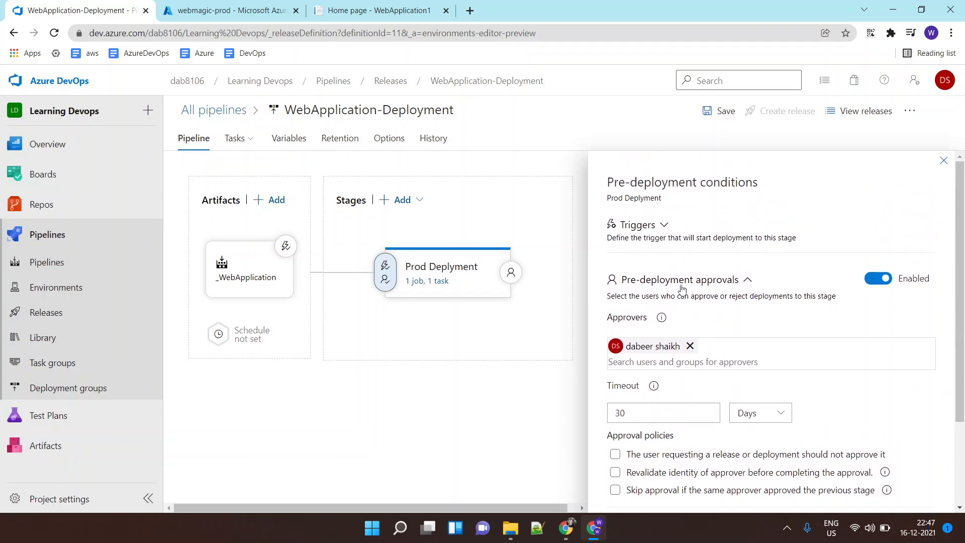
mouse_move(807, 318)
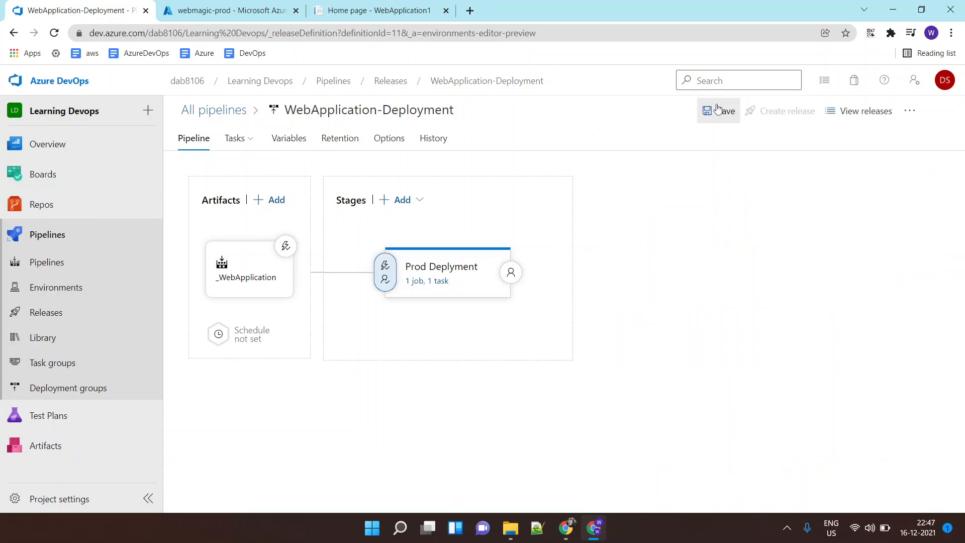
left_click(718, 111)
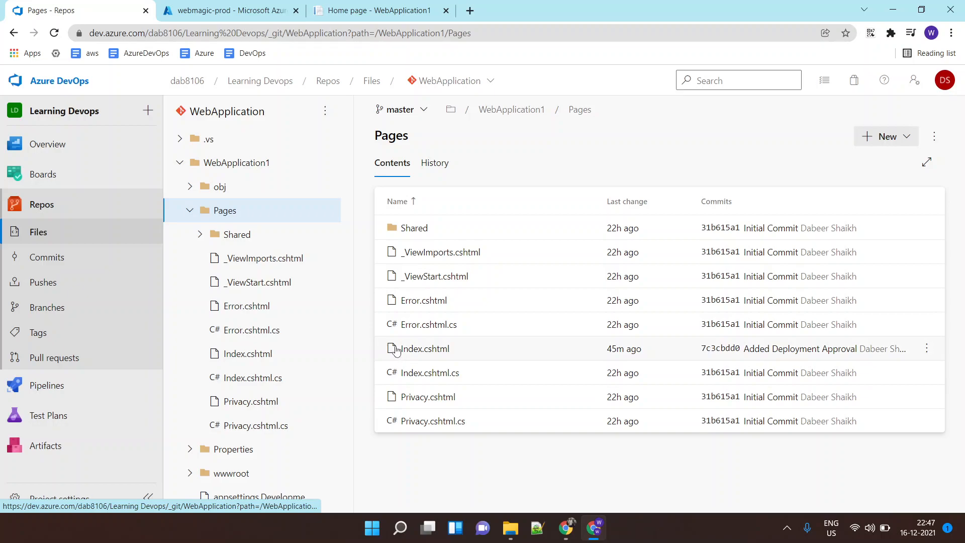
Step: Append '!' to the Index.cshtml welcome heading and commit it to master
left_click(424, 349)
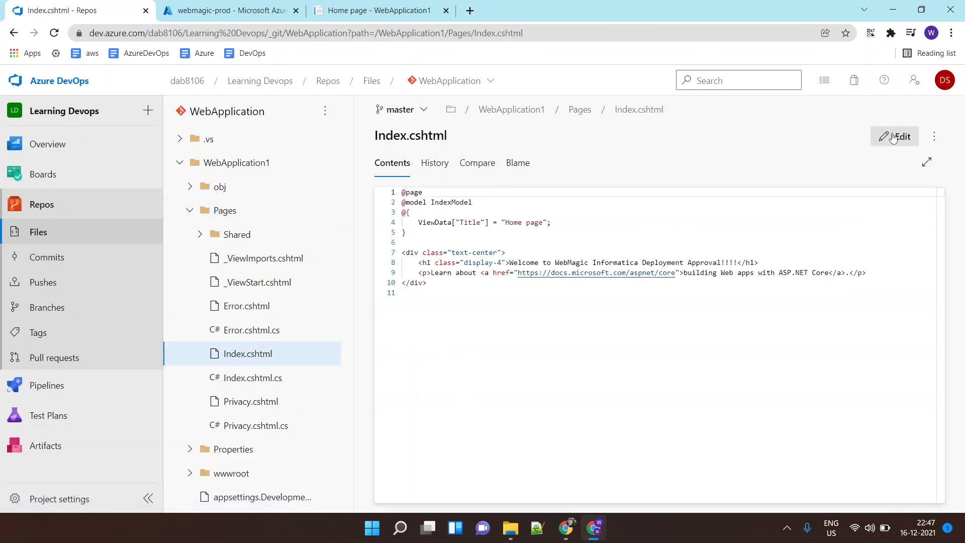
left_click(894, 136)
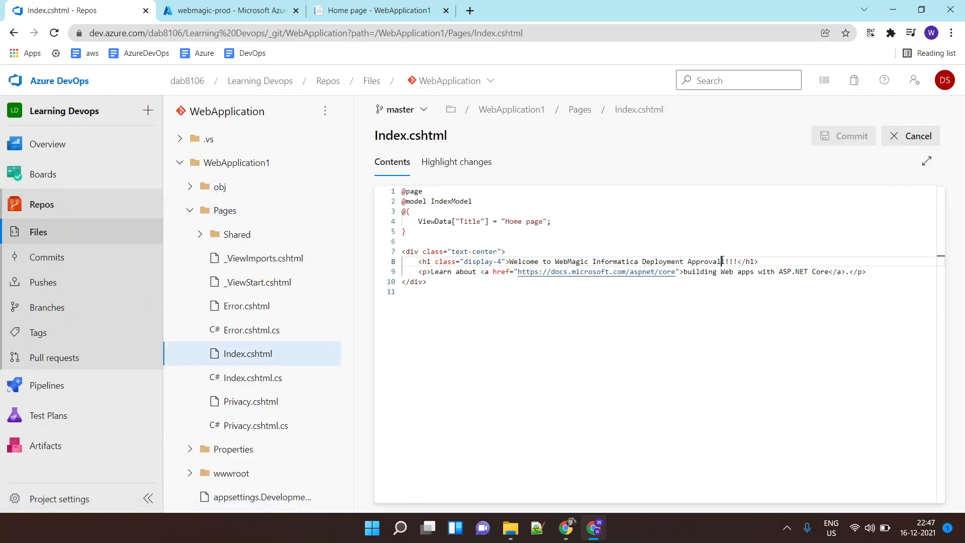
type("!")
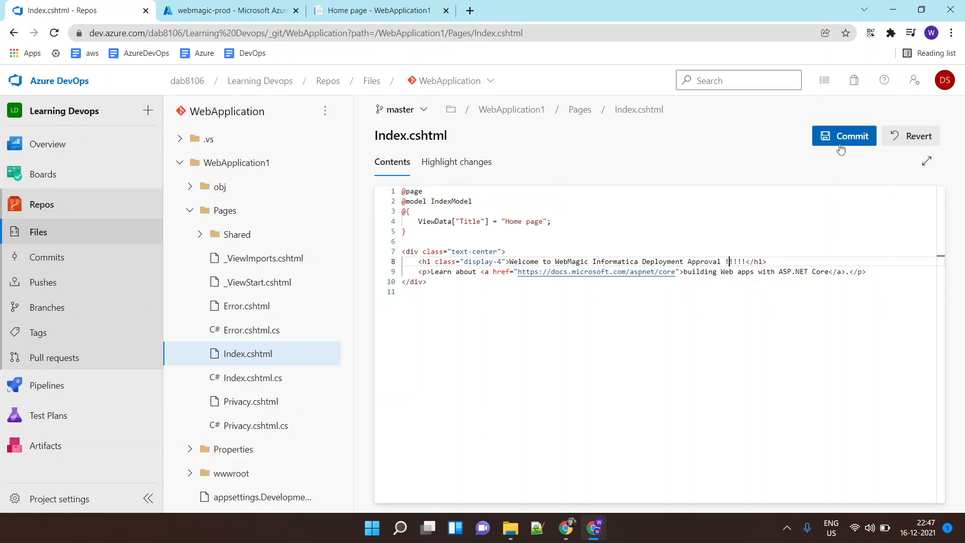
left_click(843, 135)
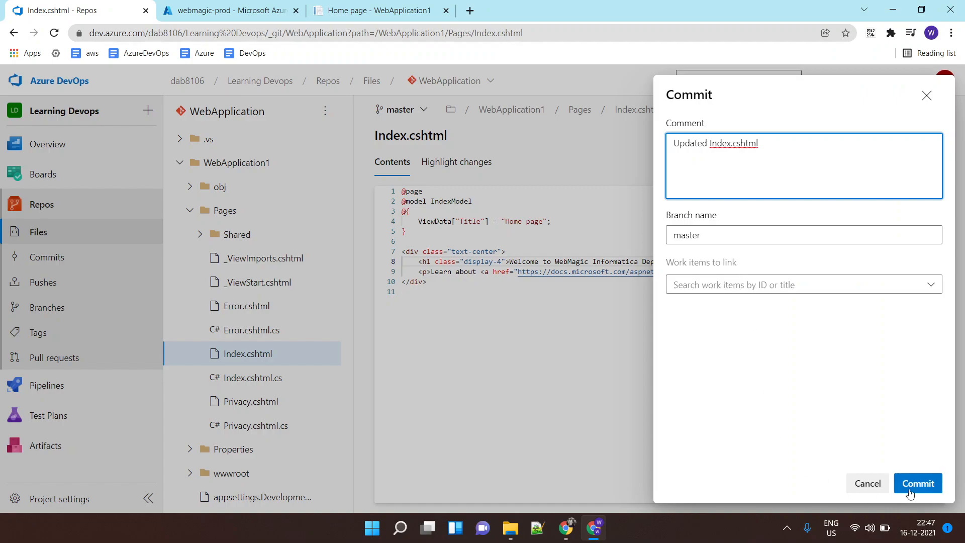
left_click(917, 484)
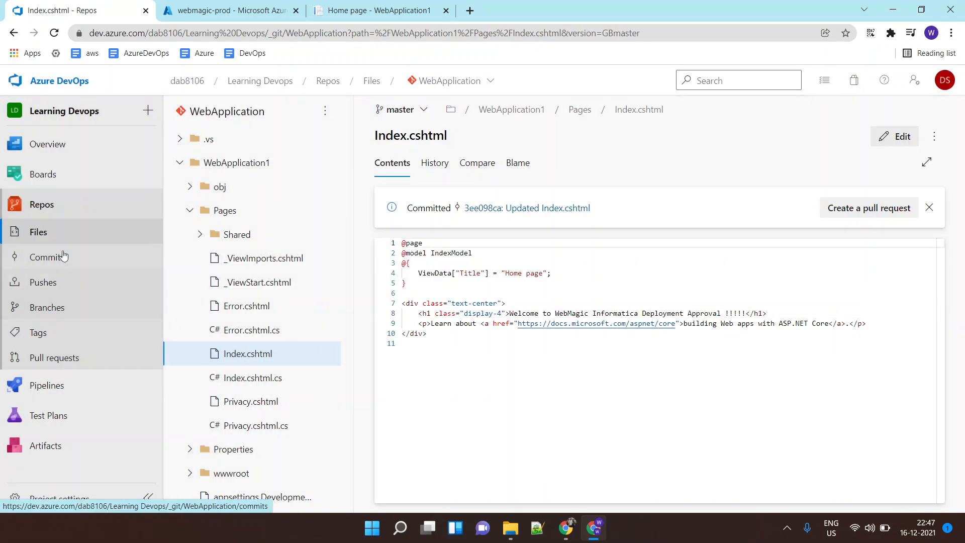
left_click(47, 234)
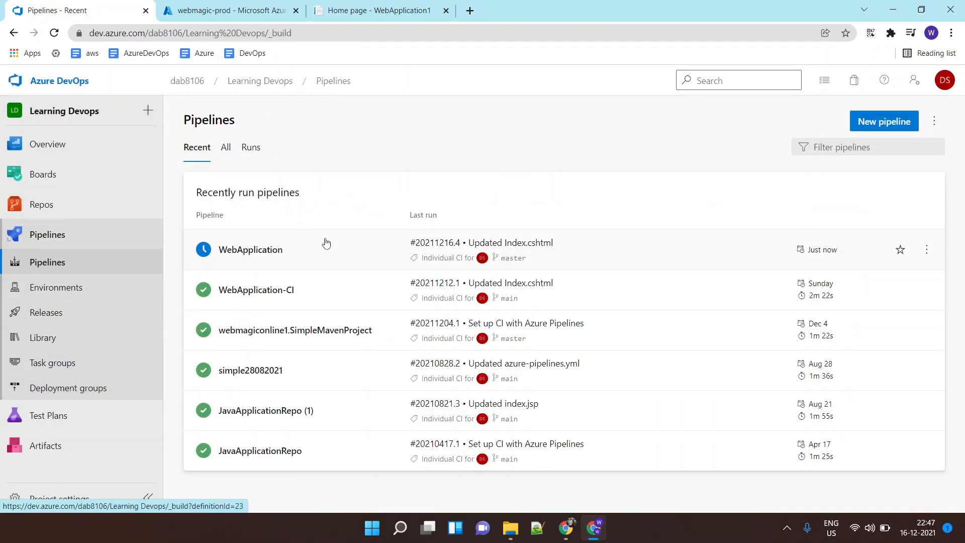
Step: Watch build run #20211216.4's job logs until it succeeds, then go to Releases
left_click(250, 250)
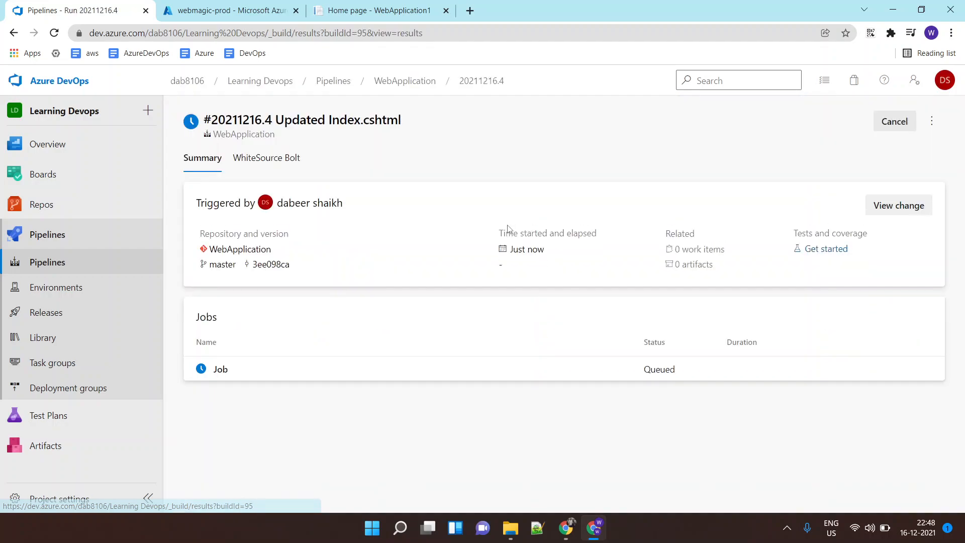
left_click(221, 369)
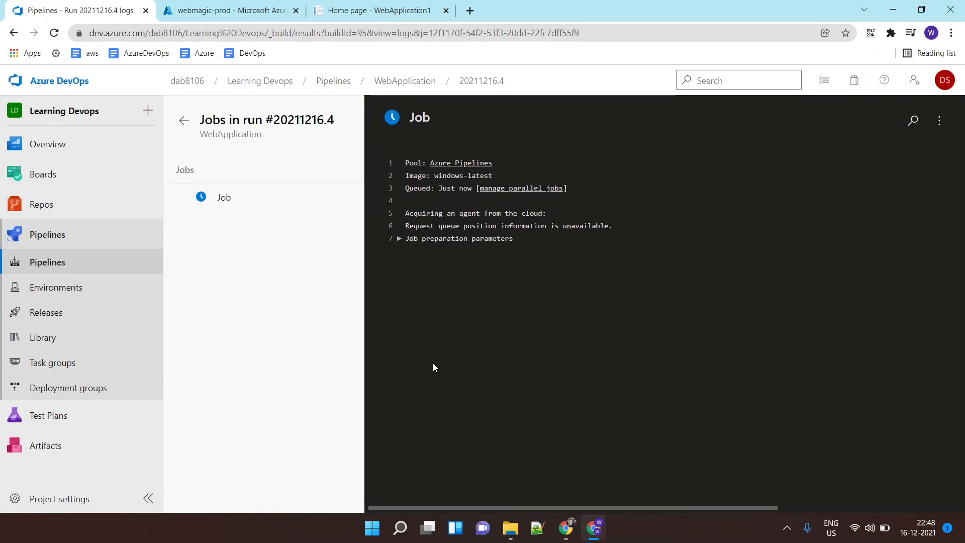
mouse_move(436, 361)
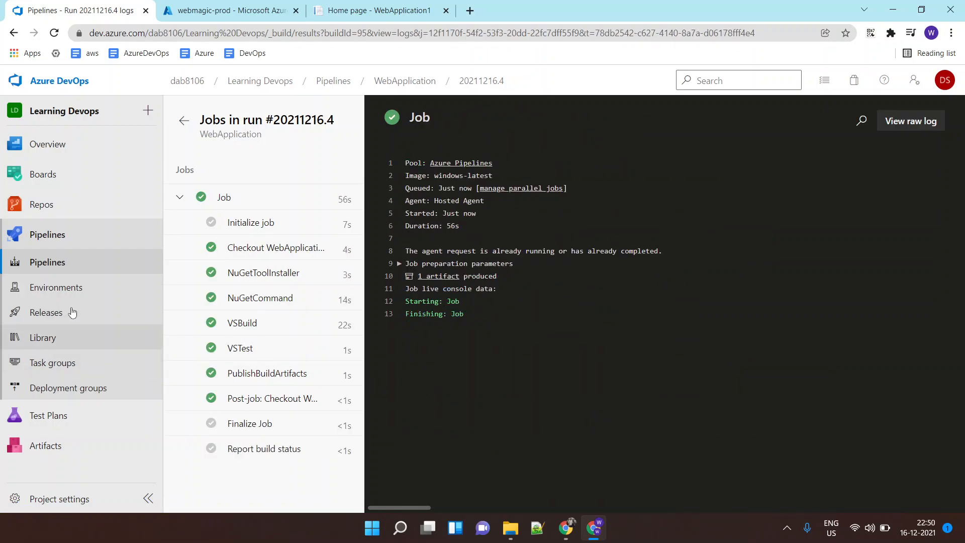
left_click(46, 311)
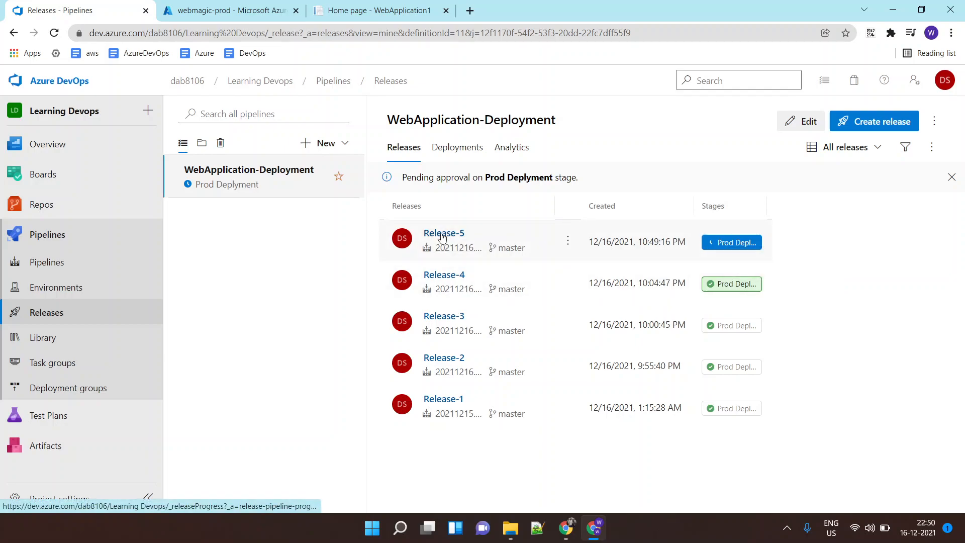
Step: Approve Release-5's pending Prod Deplyment pre-deployment approval so it queues
left_click(444, 232)
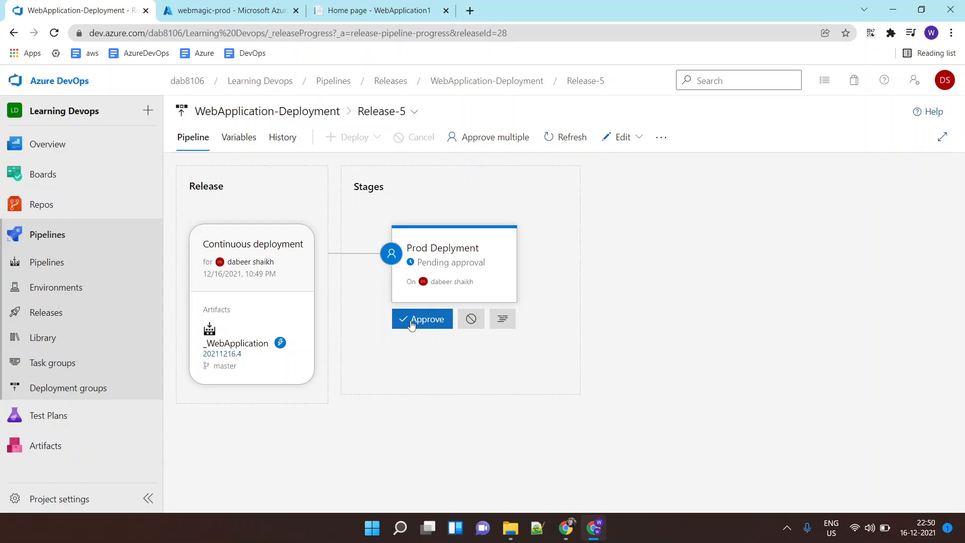
left_click(422, 319)
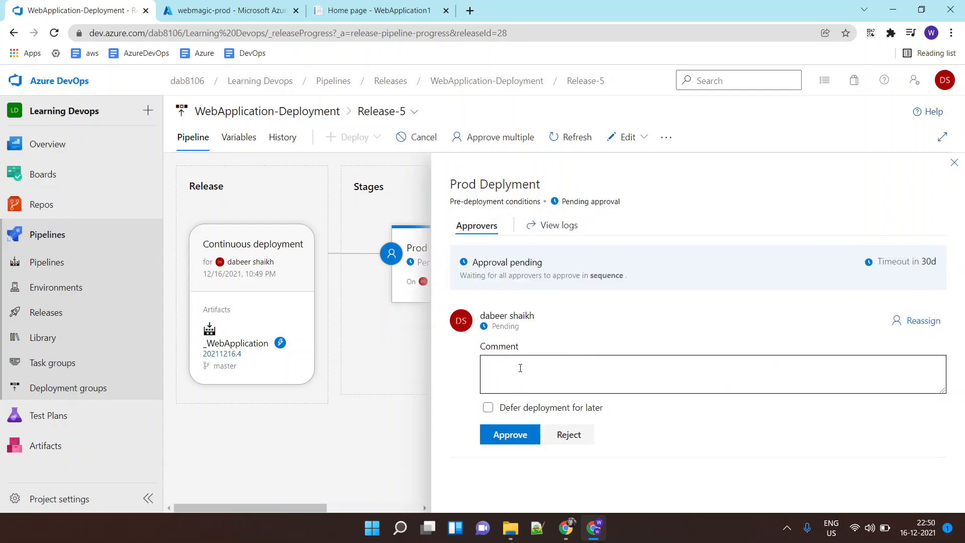
left_click(509, 434)
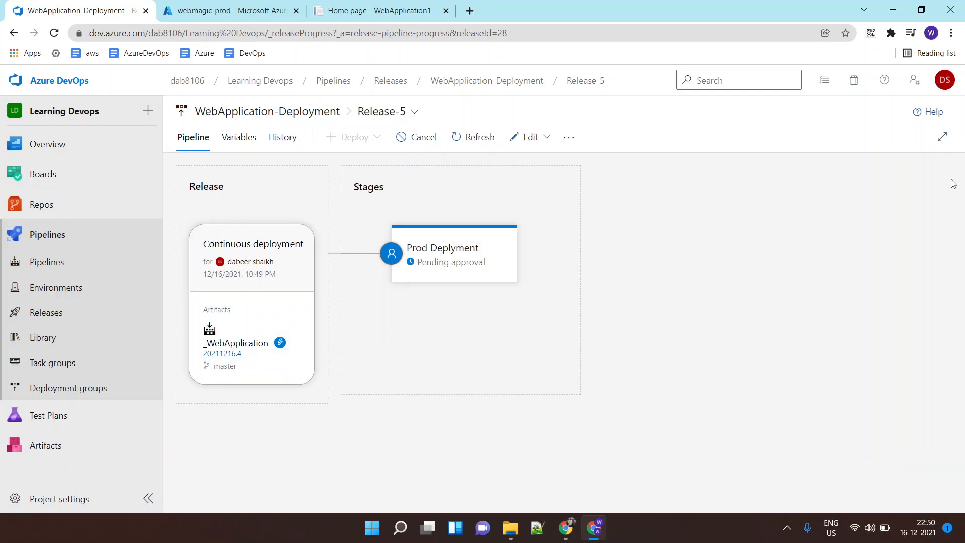
left_click(454, 253)
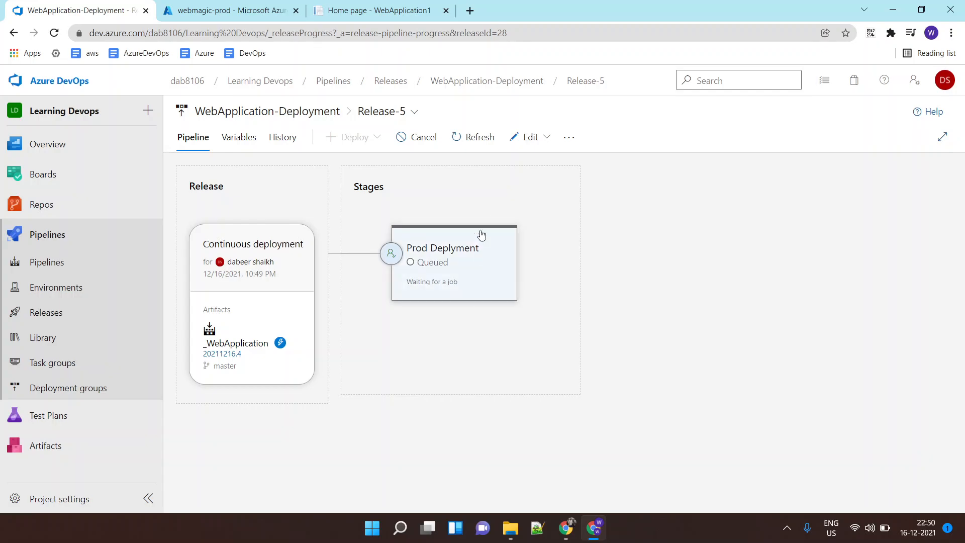
Step: View Release-5's Prod Deplyment logs and the Run on agent step progress
left_click(454, 263)
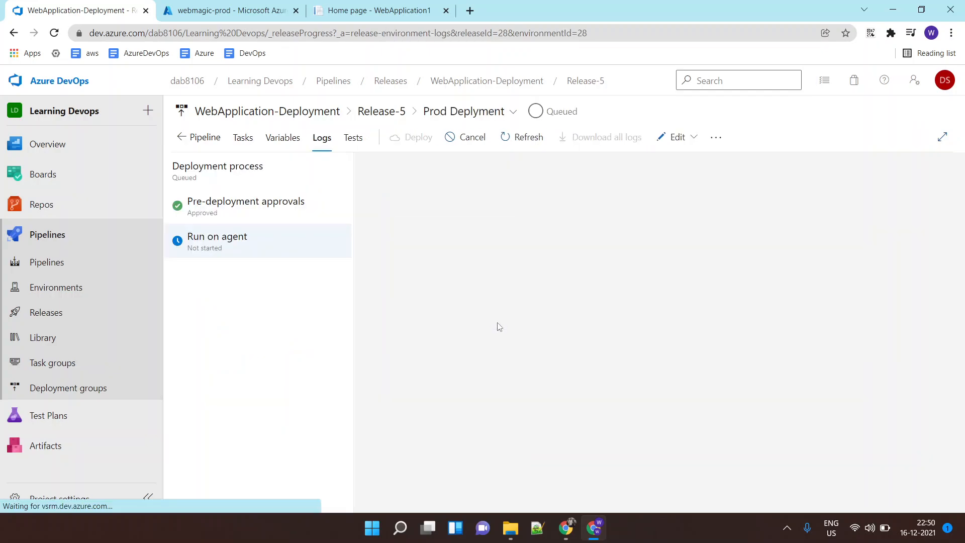
left_click(217, 241)
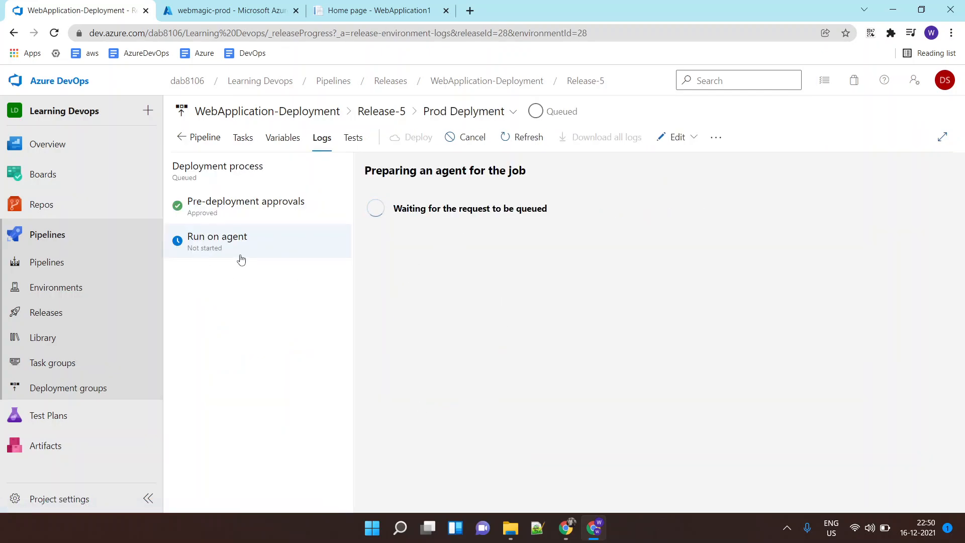
mouse_move(239, 246)
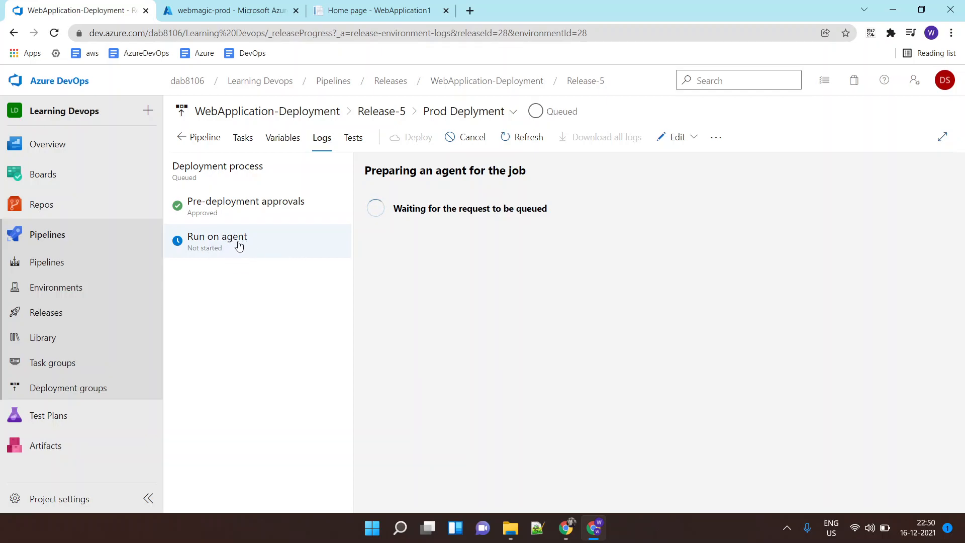
mouse_move(485, 278)
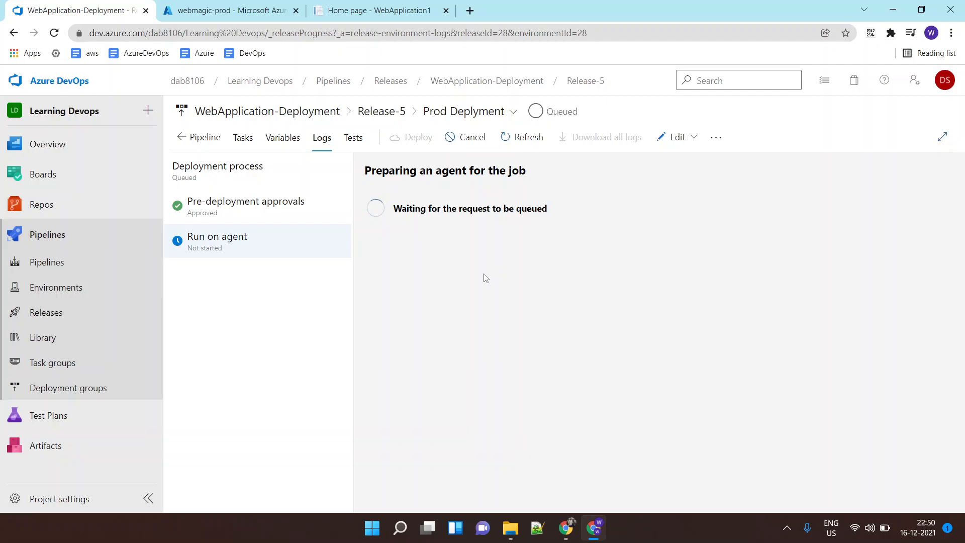
mouse_move(483, 278)
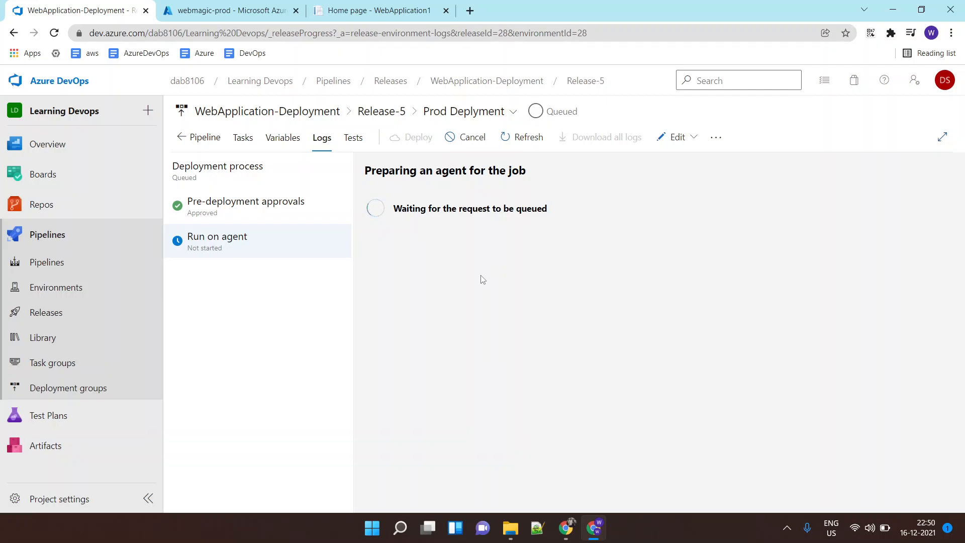
mouse_move(551, 317)
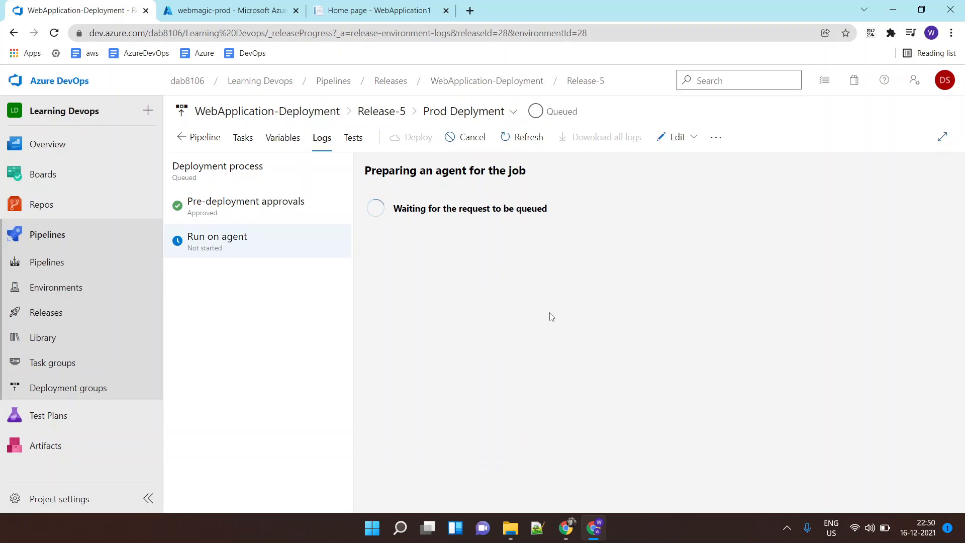